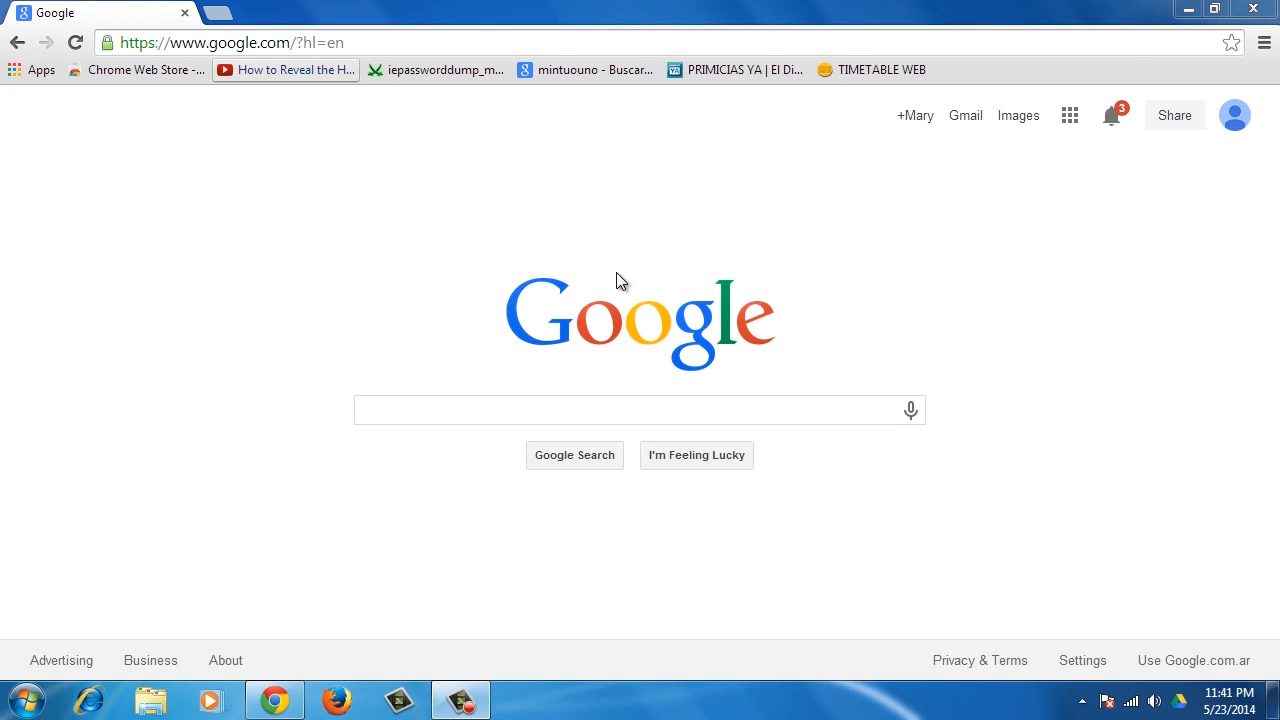
{"action": "mouse_move", "coordinate": [714, 246]}
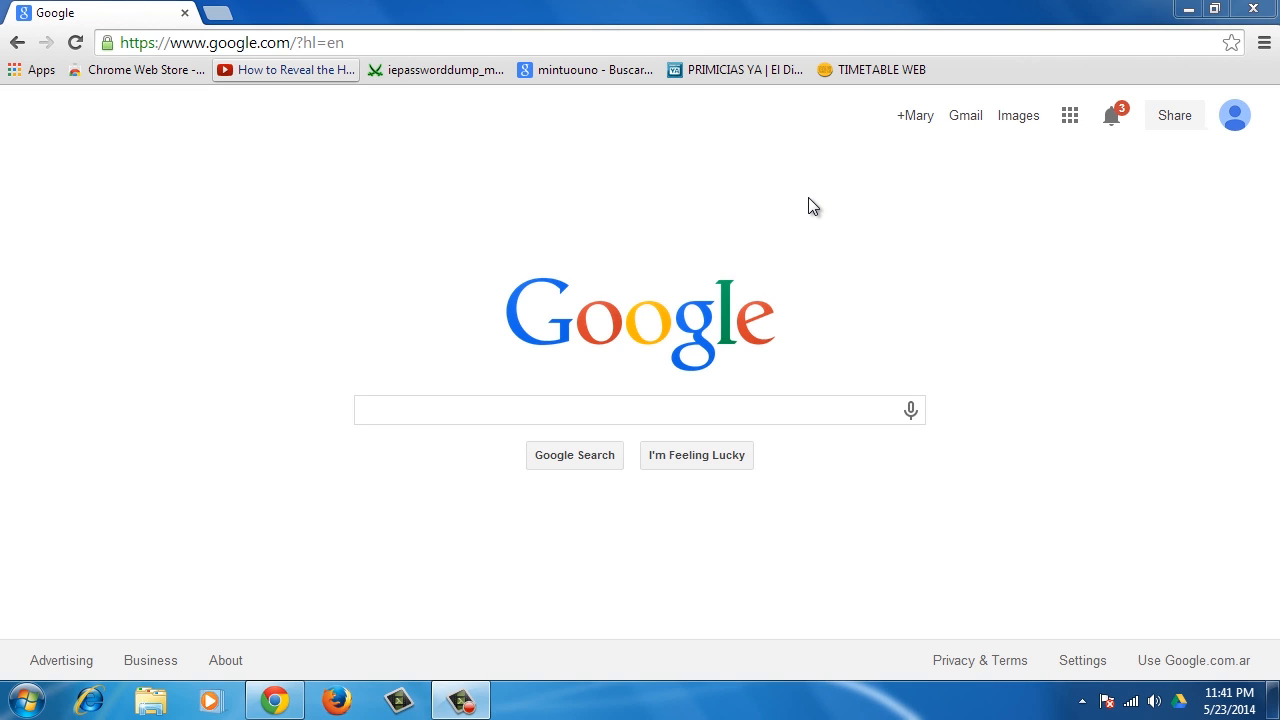
{"action": "mouse_move", "coordinate": [876, 170]}
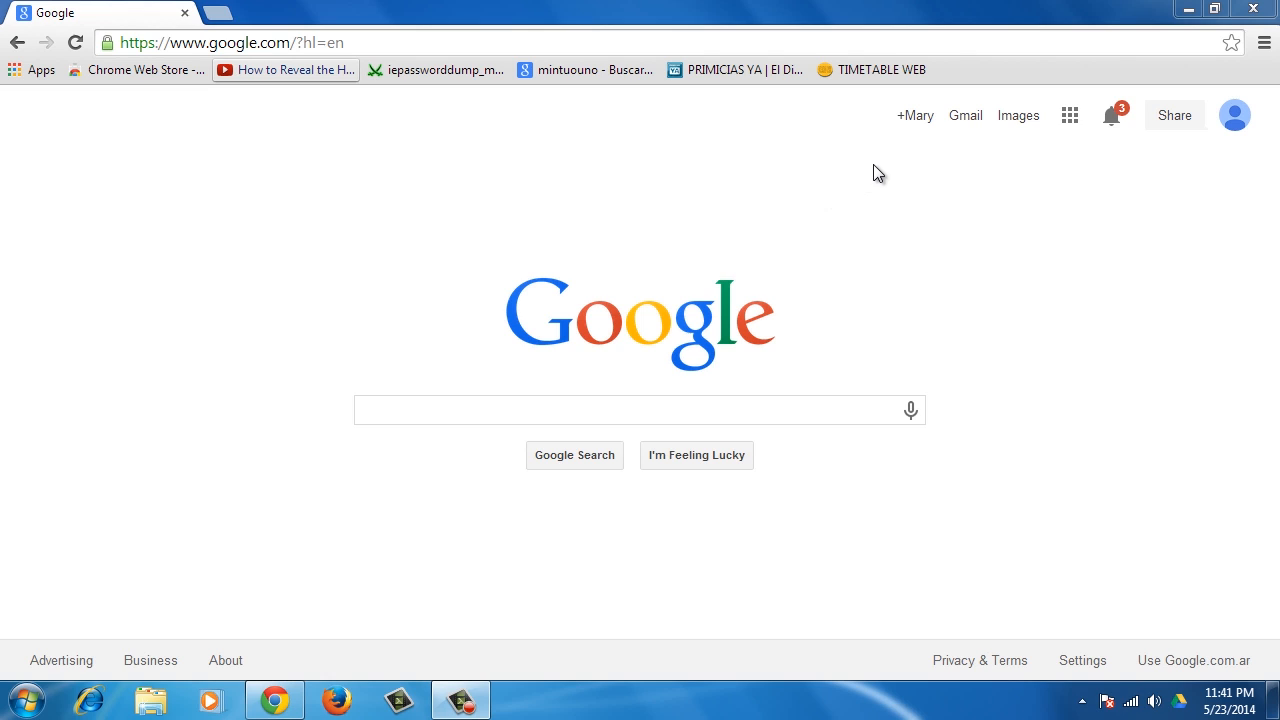
{"action": "mouse_move", "coordinate": [895, 155]}
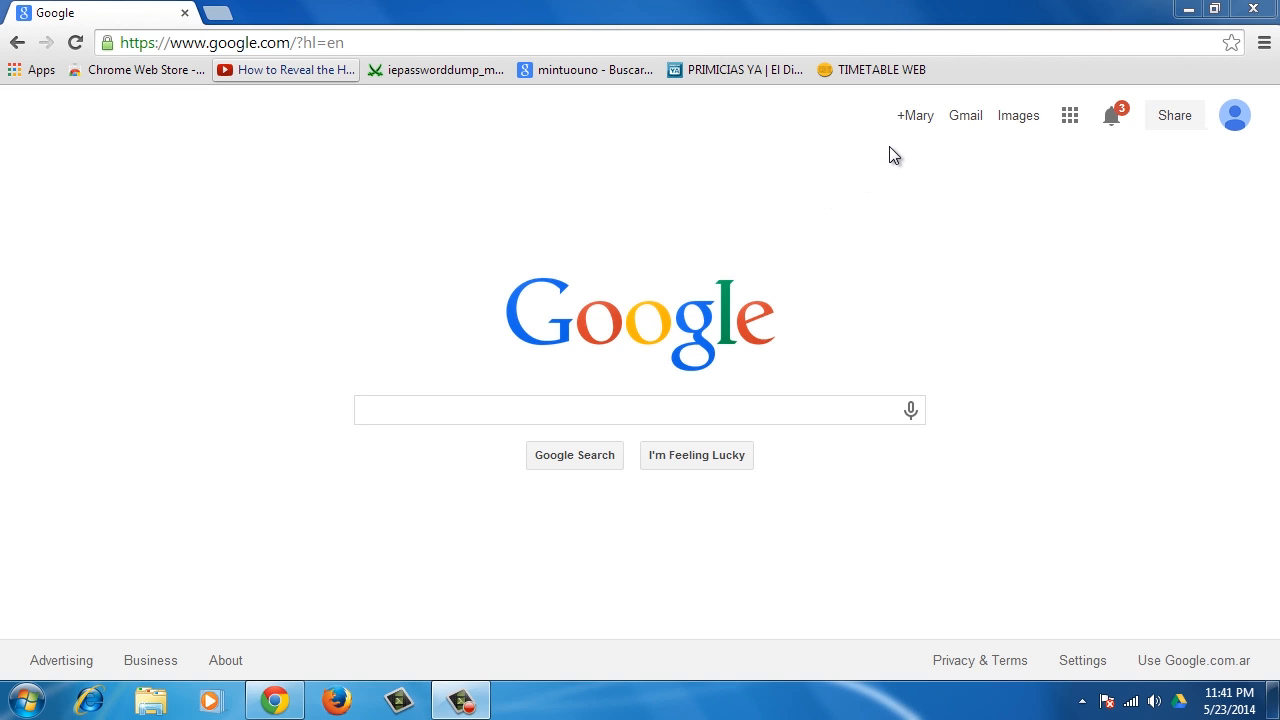
{"action": "mouse_move", "coordinate": [906, 135]}
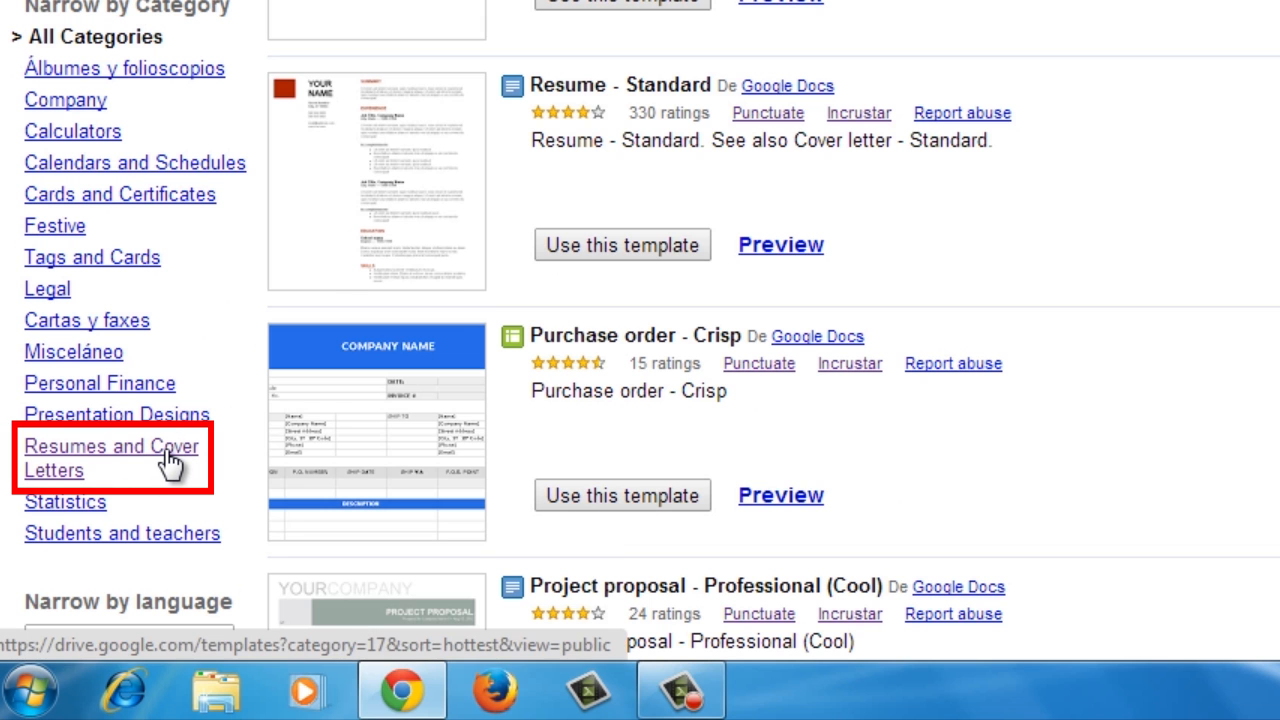
Filter the gallery to Resumes and Cover Letters and create a copy of Resume - Standard
{"action": "left_click", "coordinate": [110, 446]}
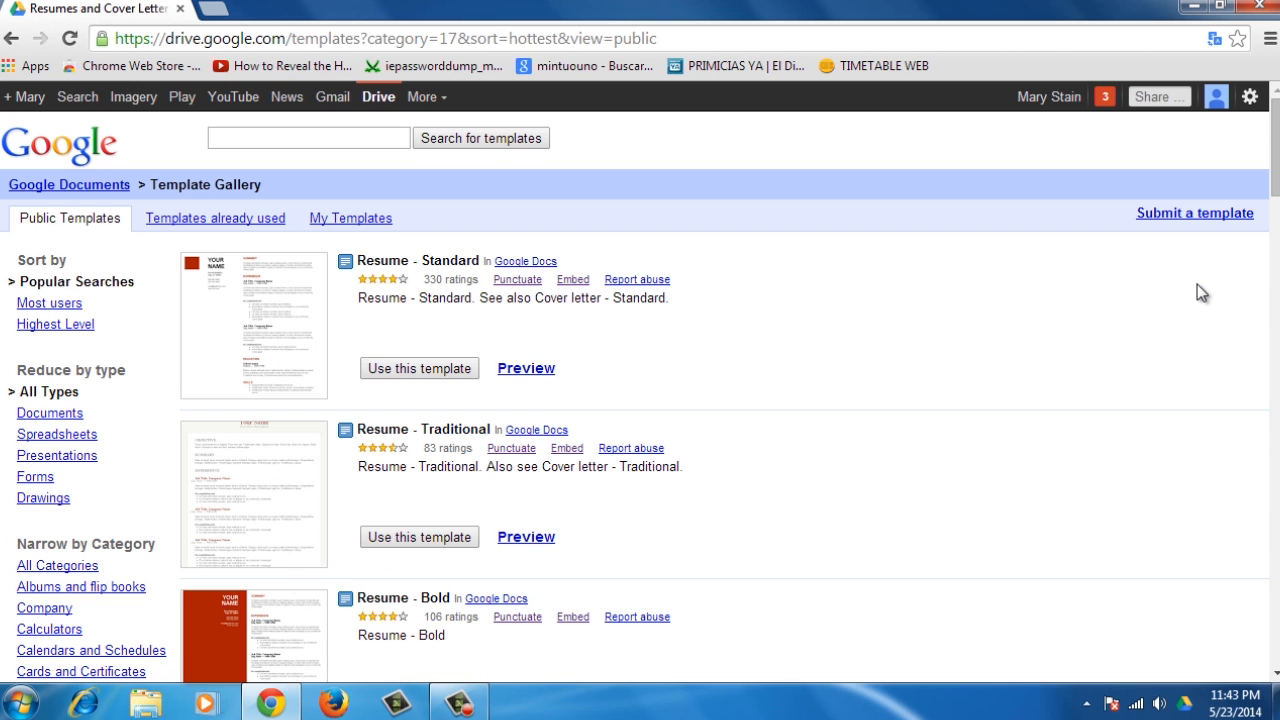
{"action": "mouse_move", "coordinate": [424, 372]}
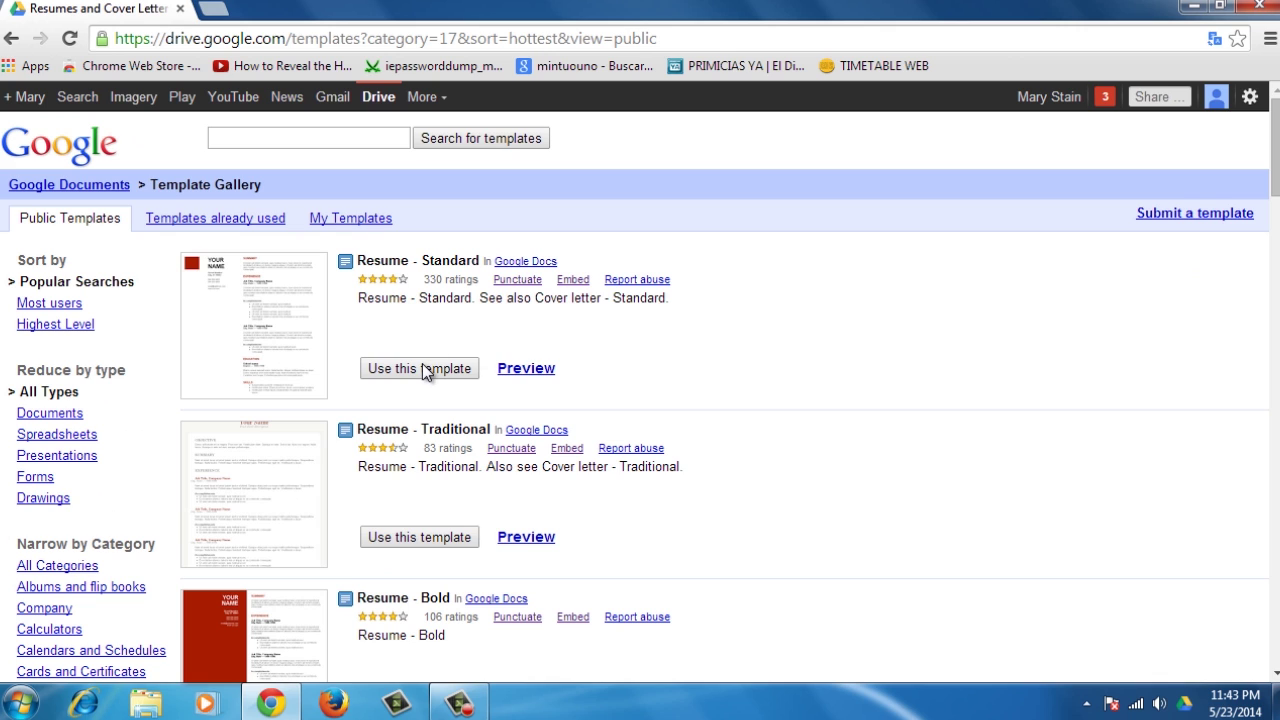
{"action": "left_click", "coordinate": [419, 368]}
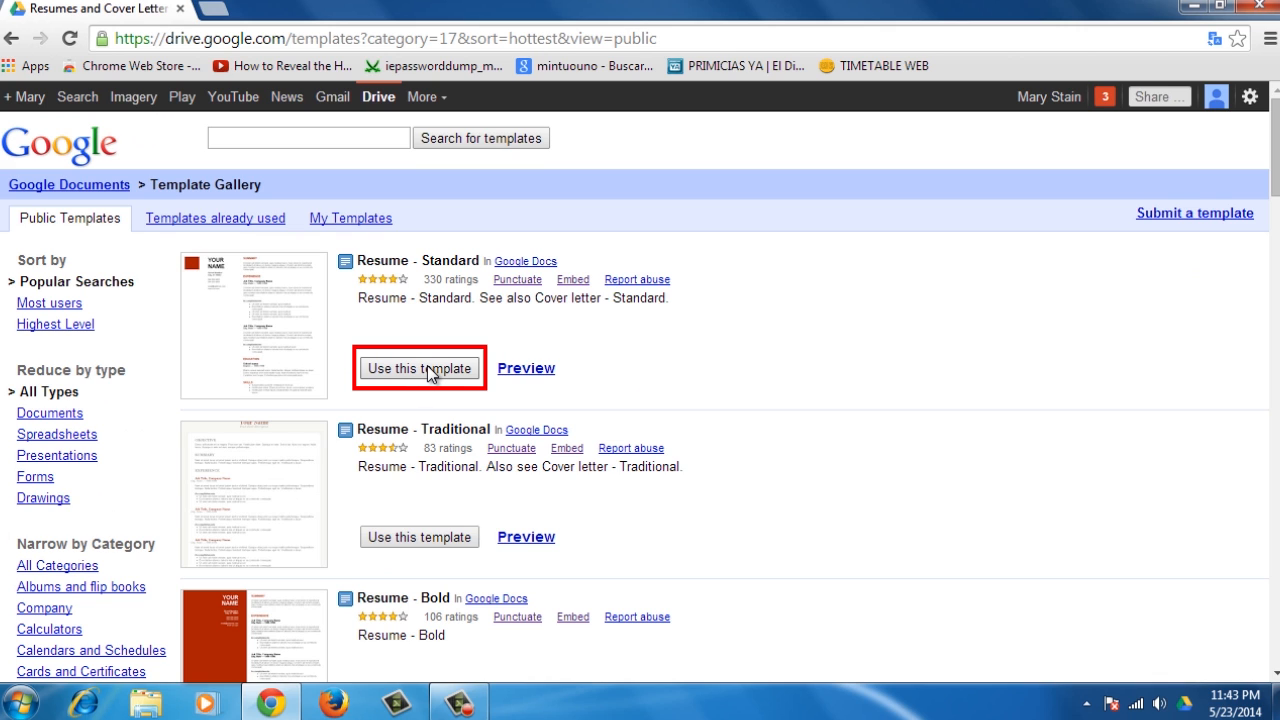
{"action": "left_click", "coordinate": [419, 368]}
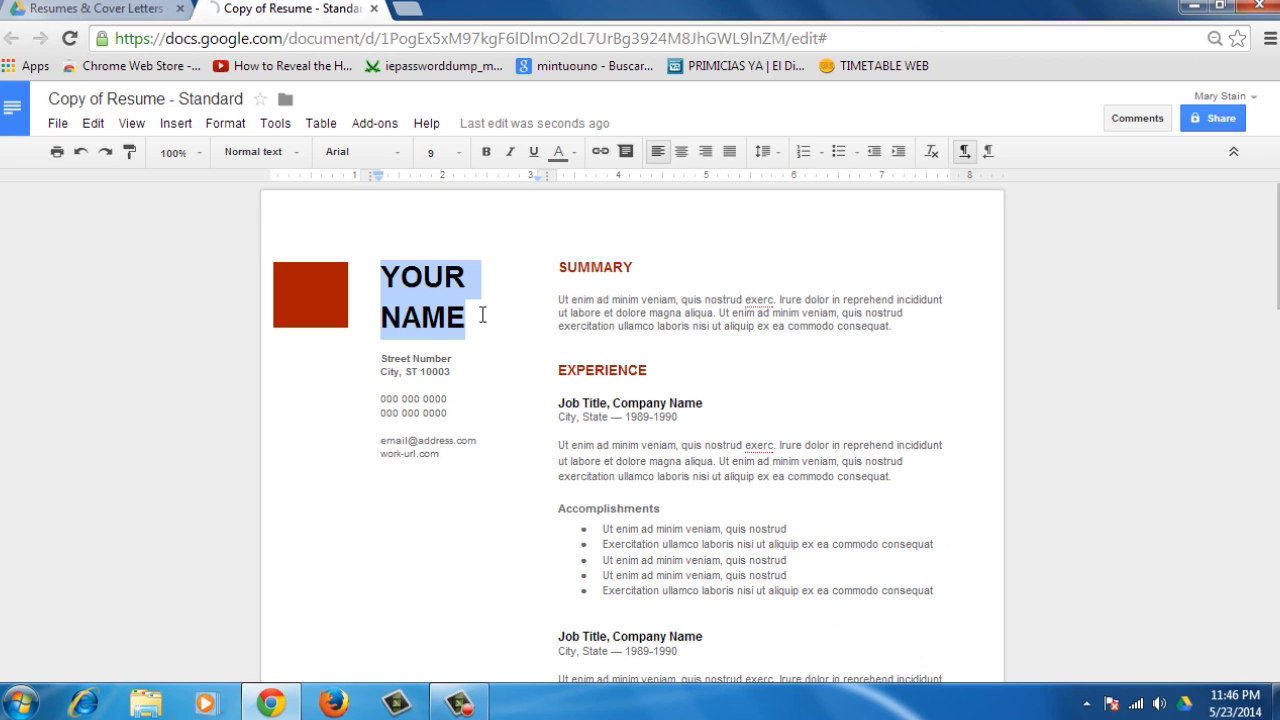
{"action": "type", "text": "MARY STAIN"}
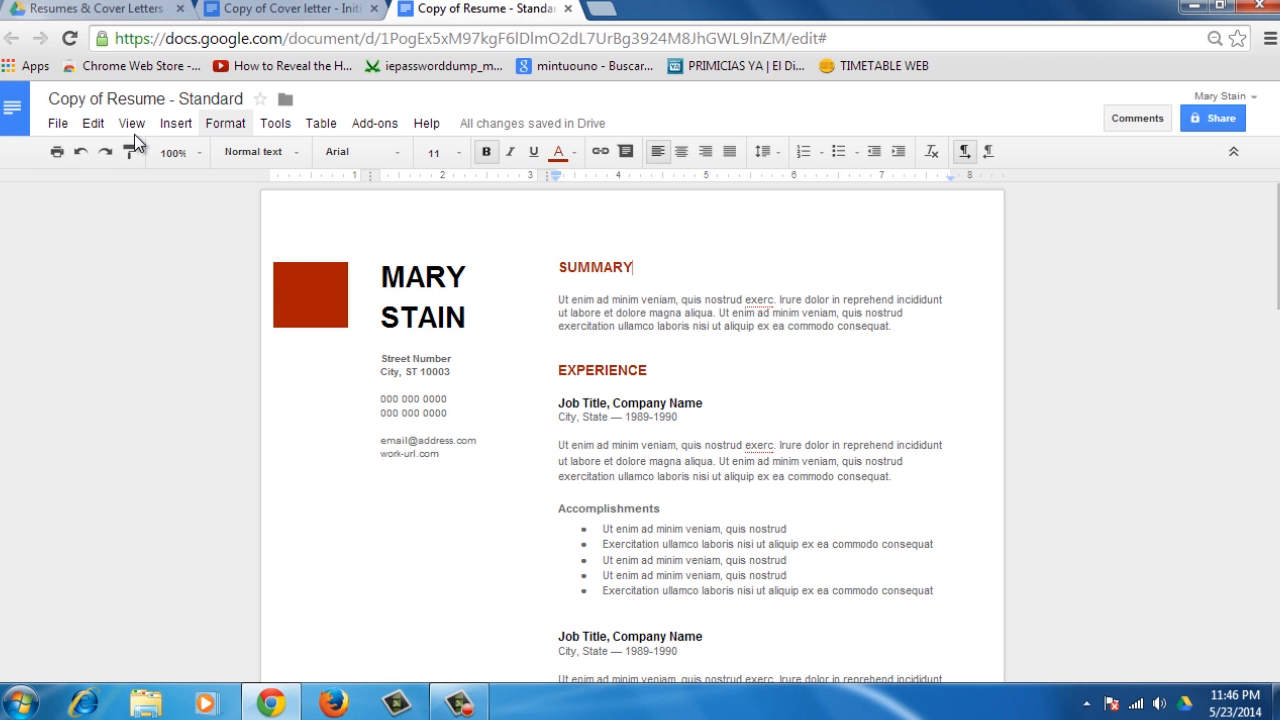
{"action": "mouse_move", "coordinate": [105, 148]}
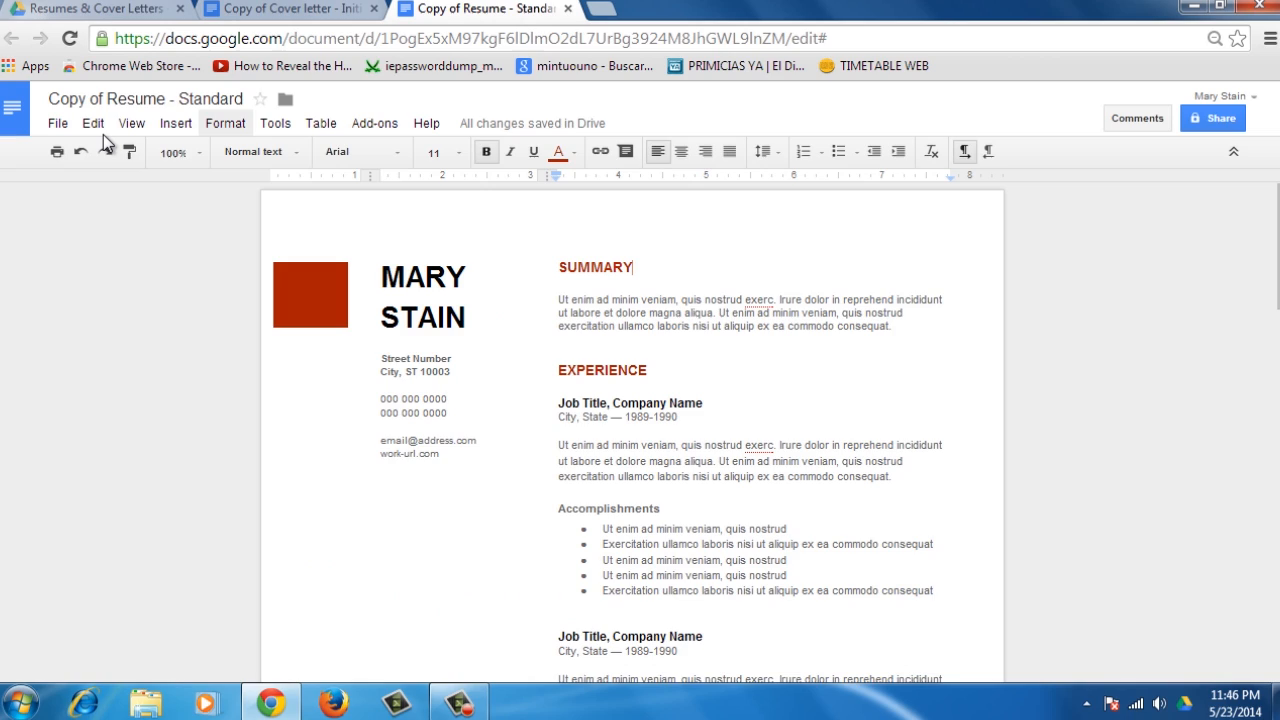
{"action": "left_click", "coordinate": [57, 123]}
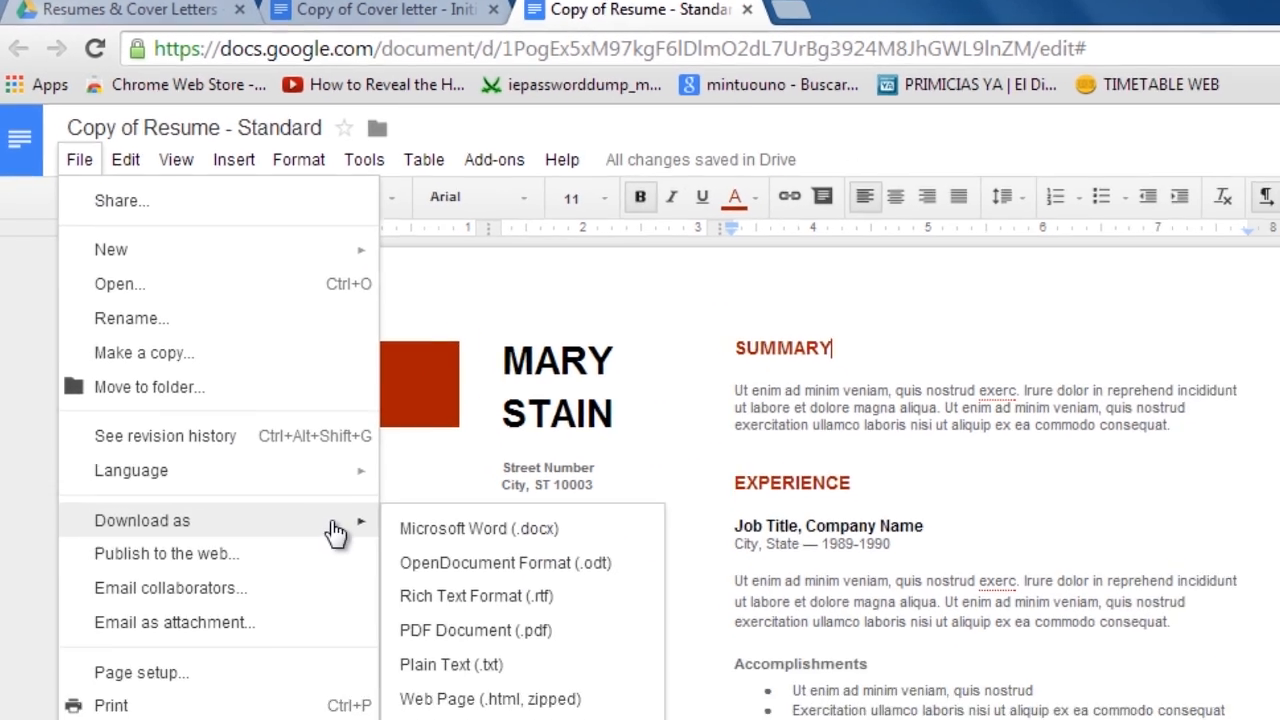
{"action": "left_click", "coordinate": [461, 528]}
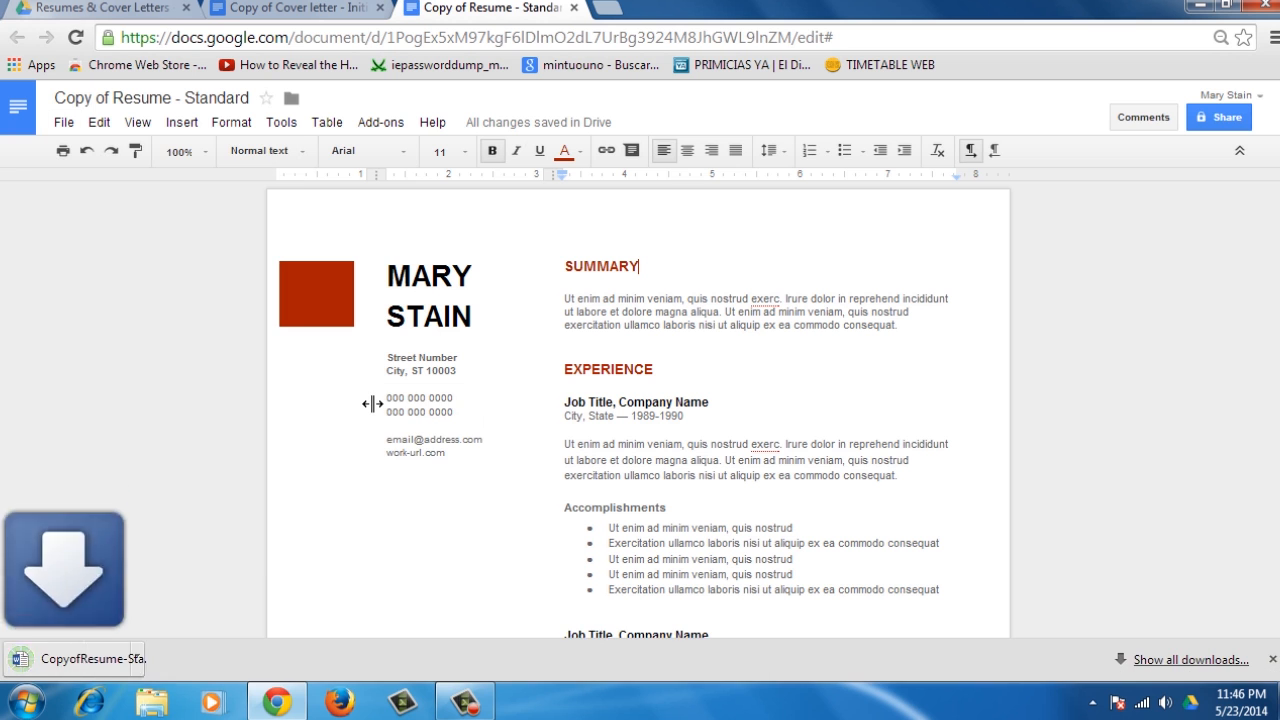